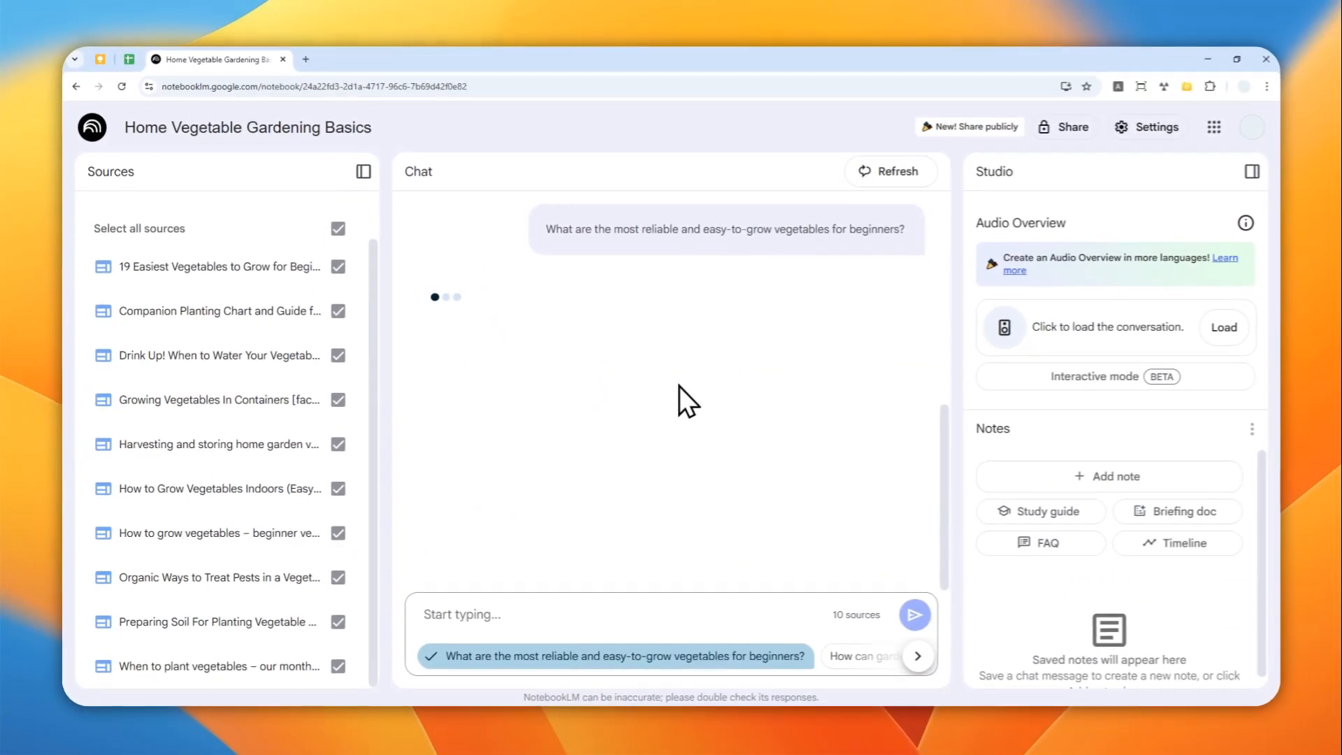
{"action": "mouse_move", "coordinate": [789, 346]}
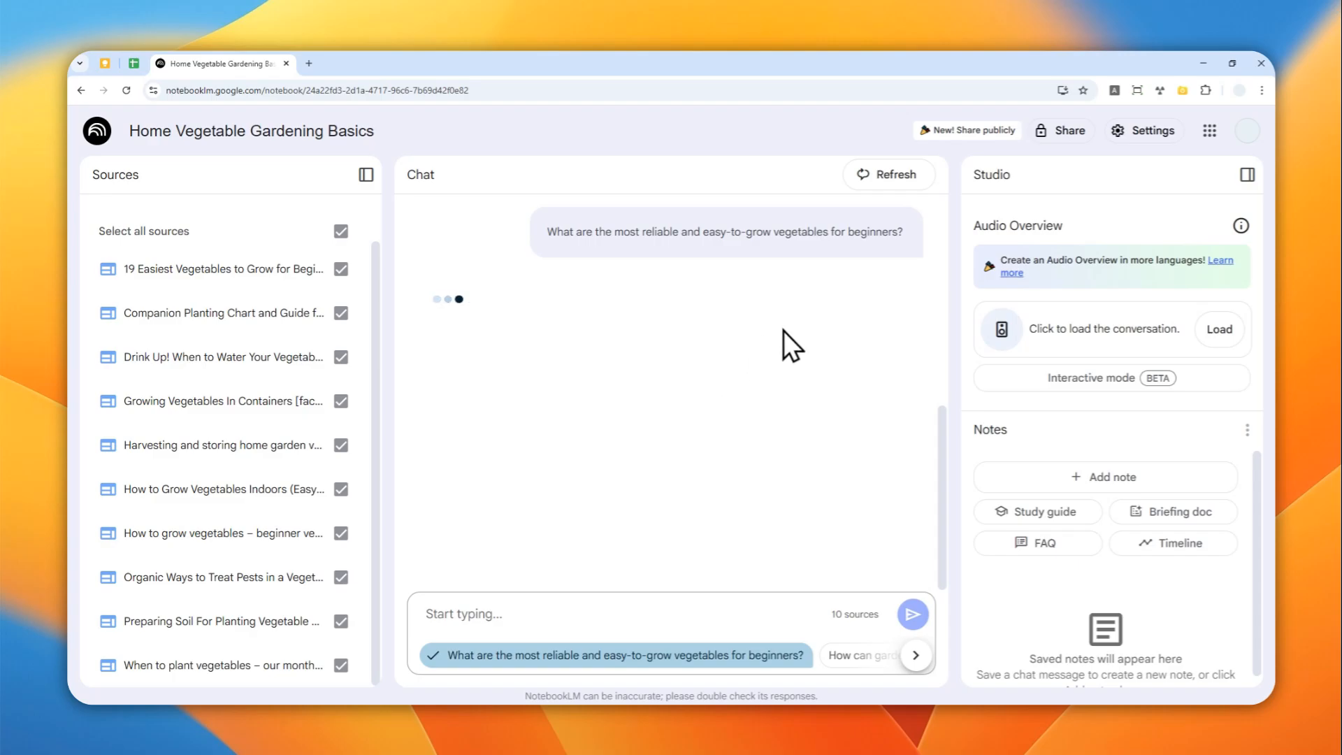
{"action": "mouse_move", "coordinate": [640, 344]}
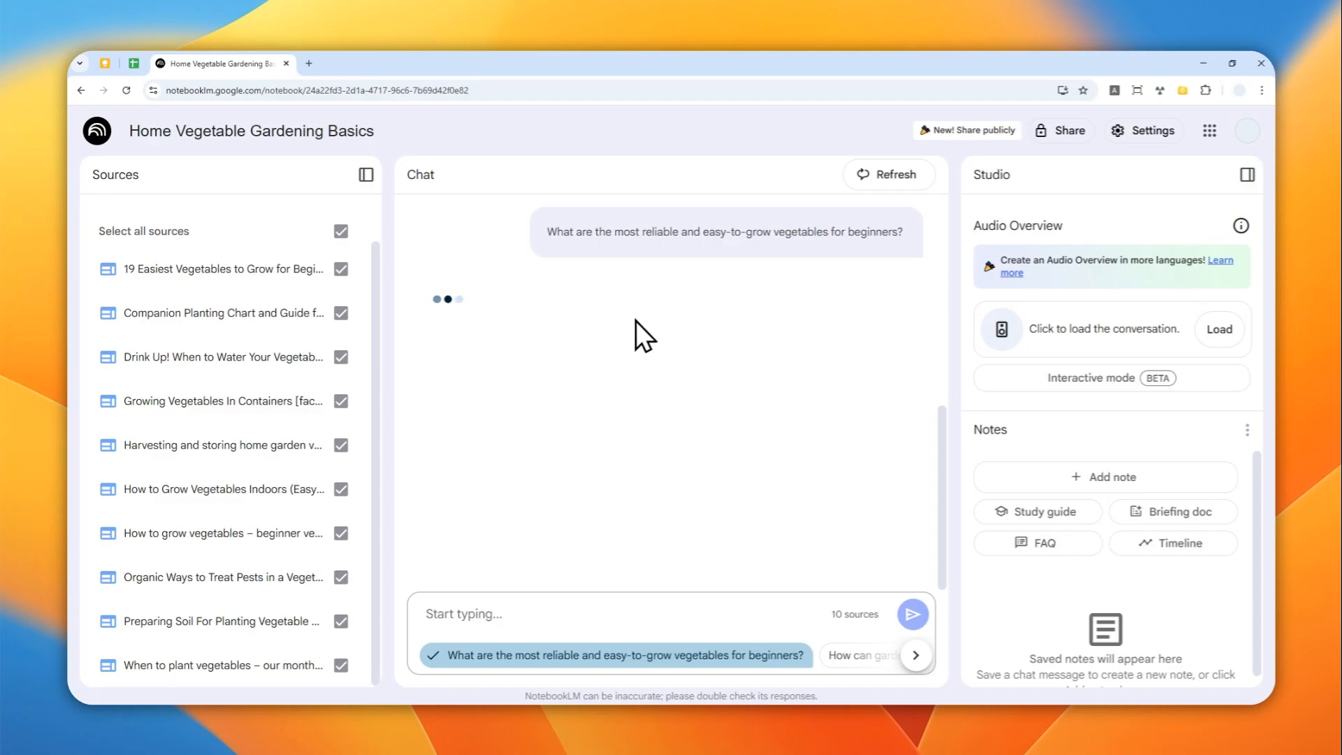
{"action": "mouse_move", "coordinate": [691, 304]}
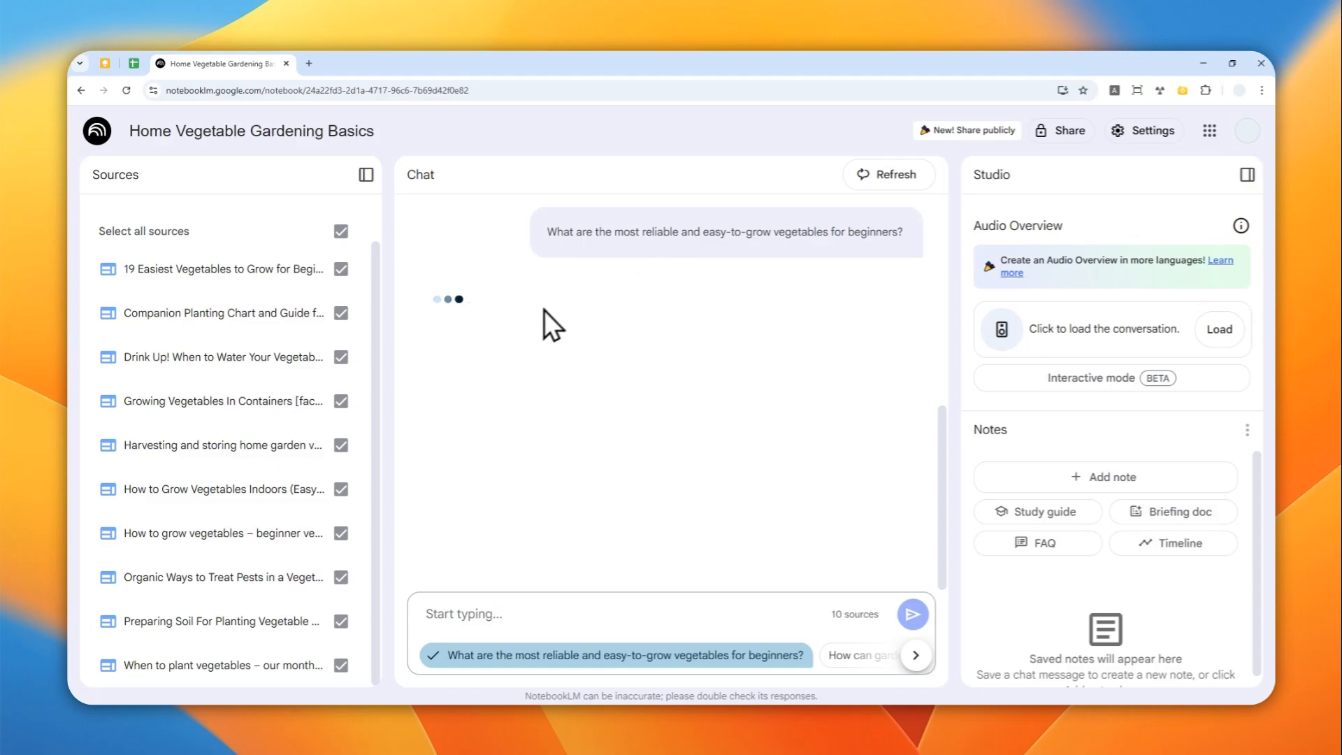
{"action": "mouse_move", "coordinate": [493, 378]}
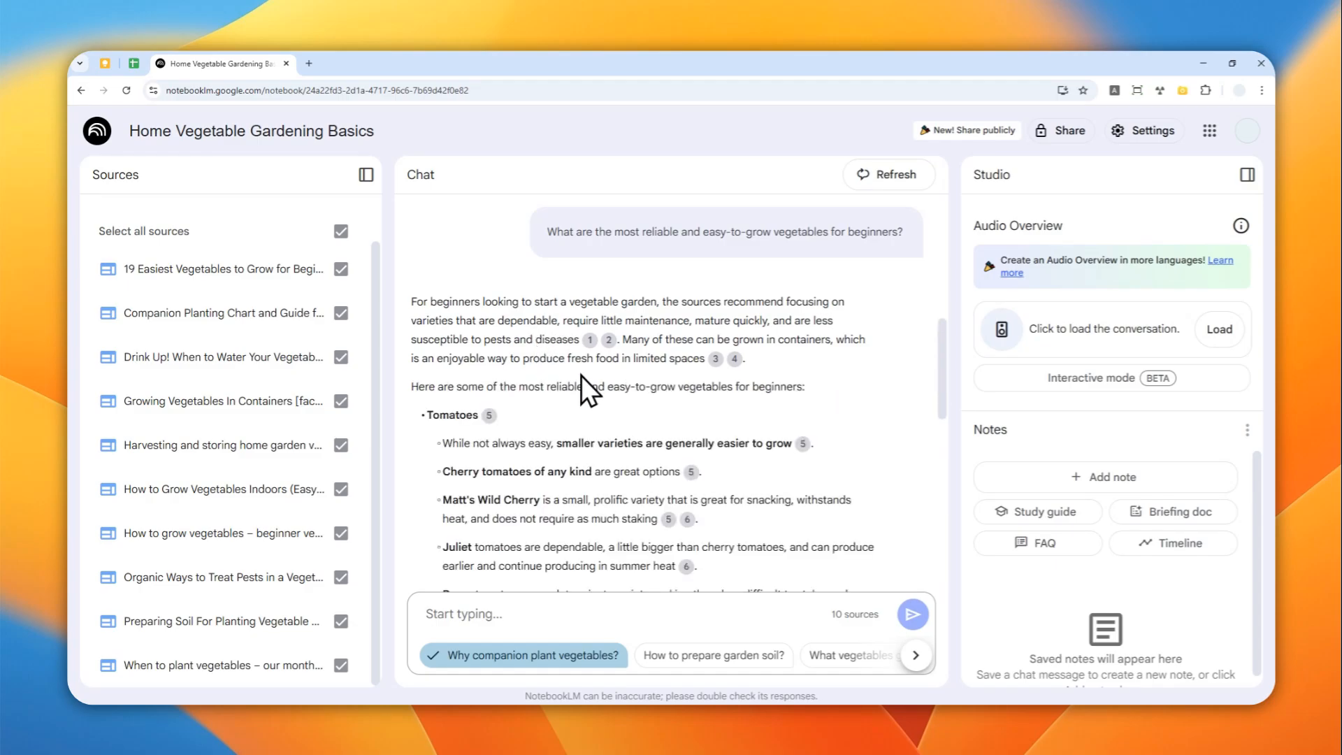
{"action": "mouse_move", "coordinate": [648, 344]}
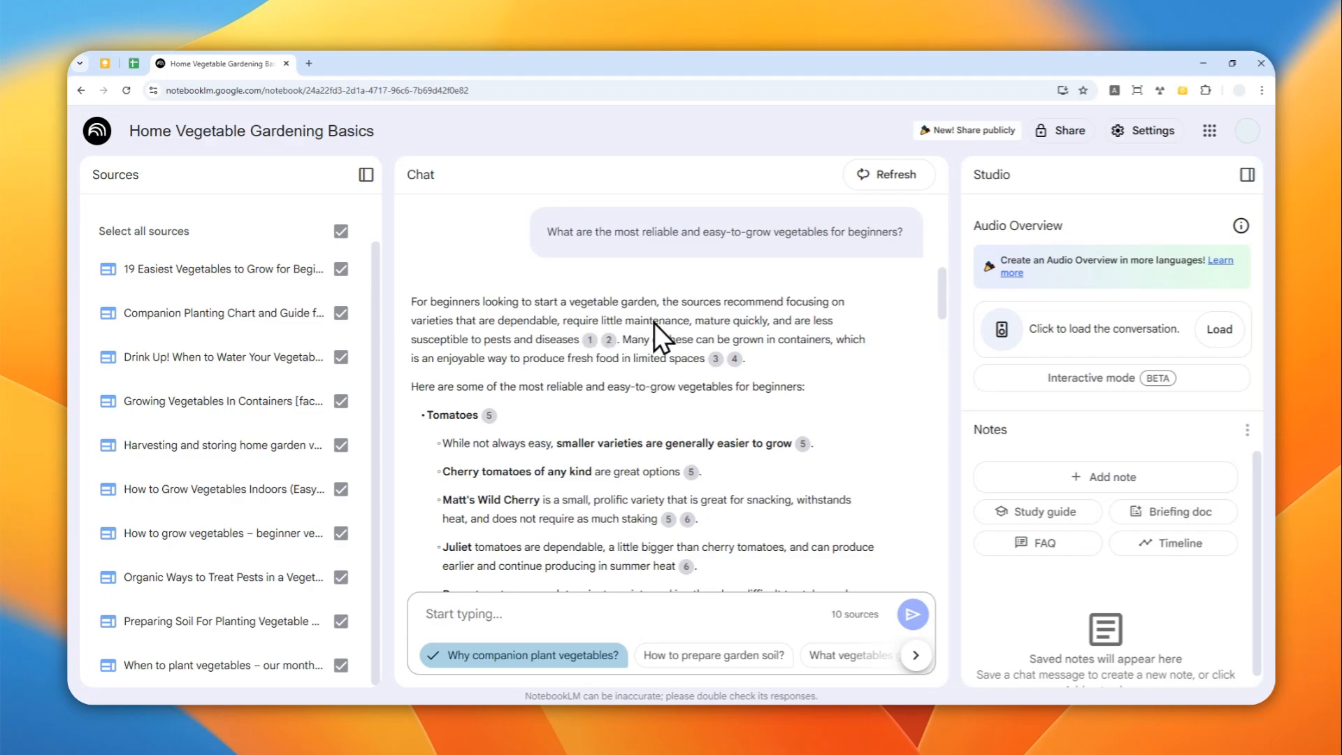
{"action": "mouse_move", "coordinate": [681, 347]}
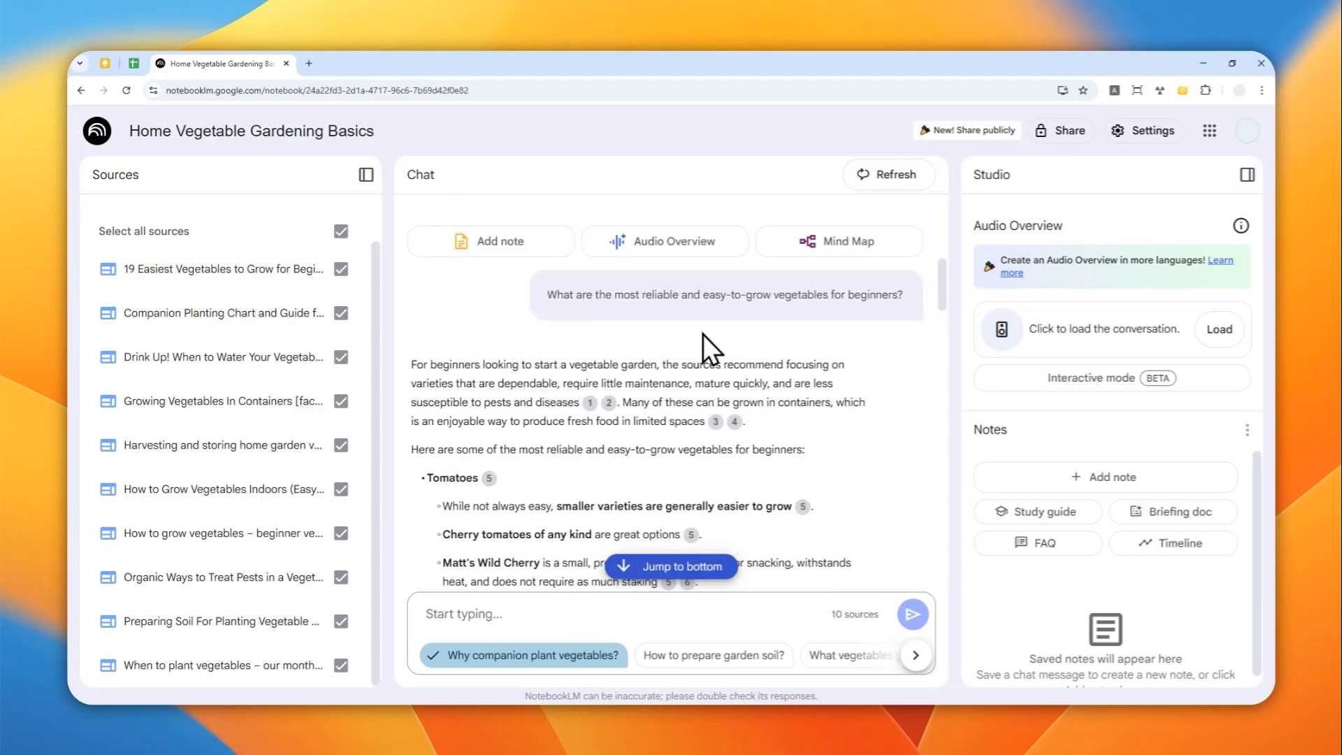
{"action": "mouse_move", "coordinate": [657, 368]}
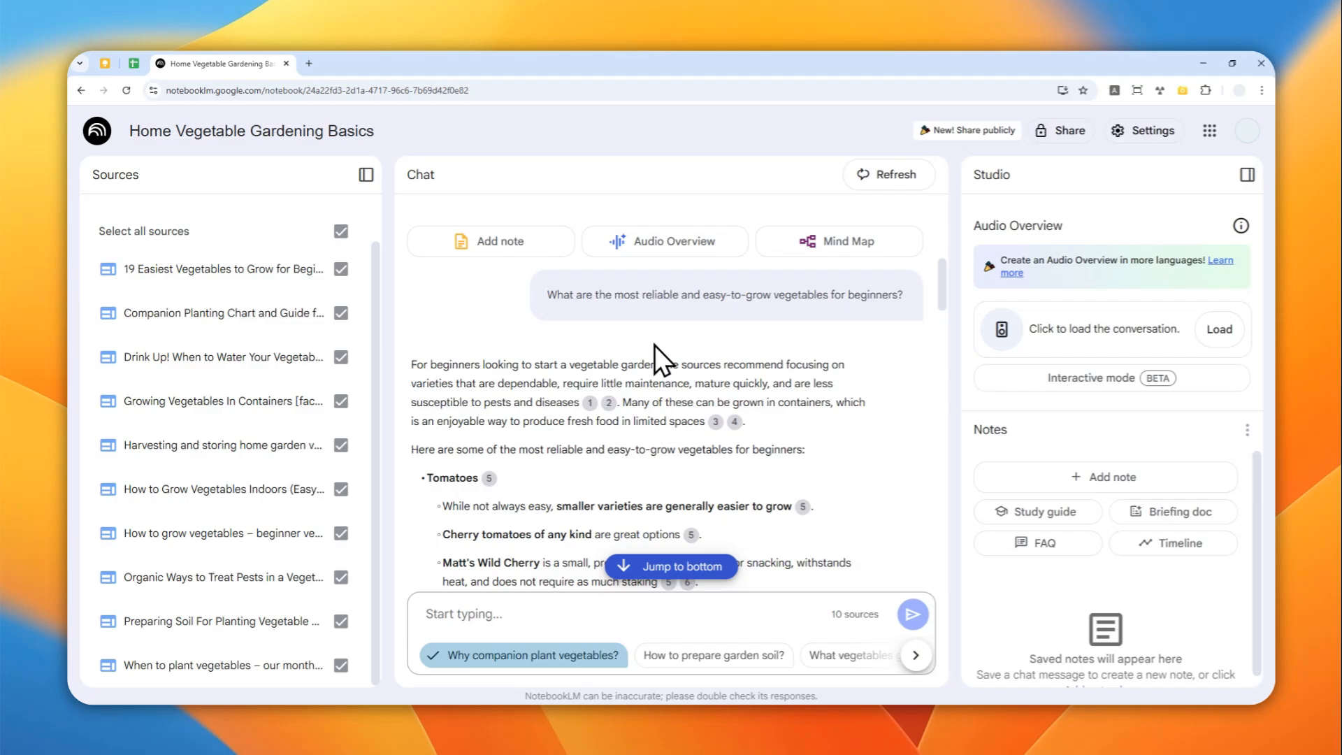
Step: Scroll through the chat answer about beginner vegetables before saving it as a note
{"action": "scroll", "scroll_direction": "down", "scroll_amount": 3}
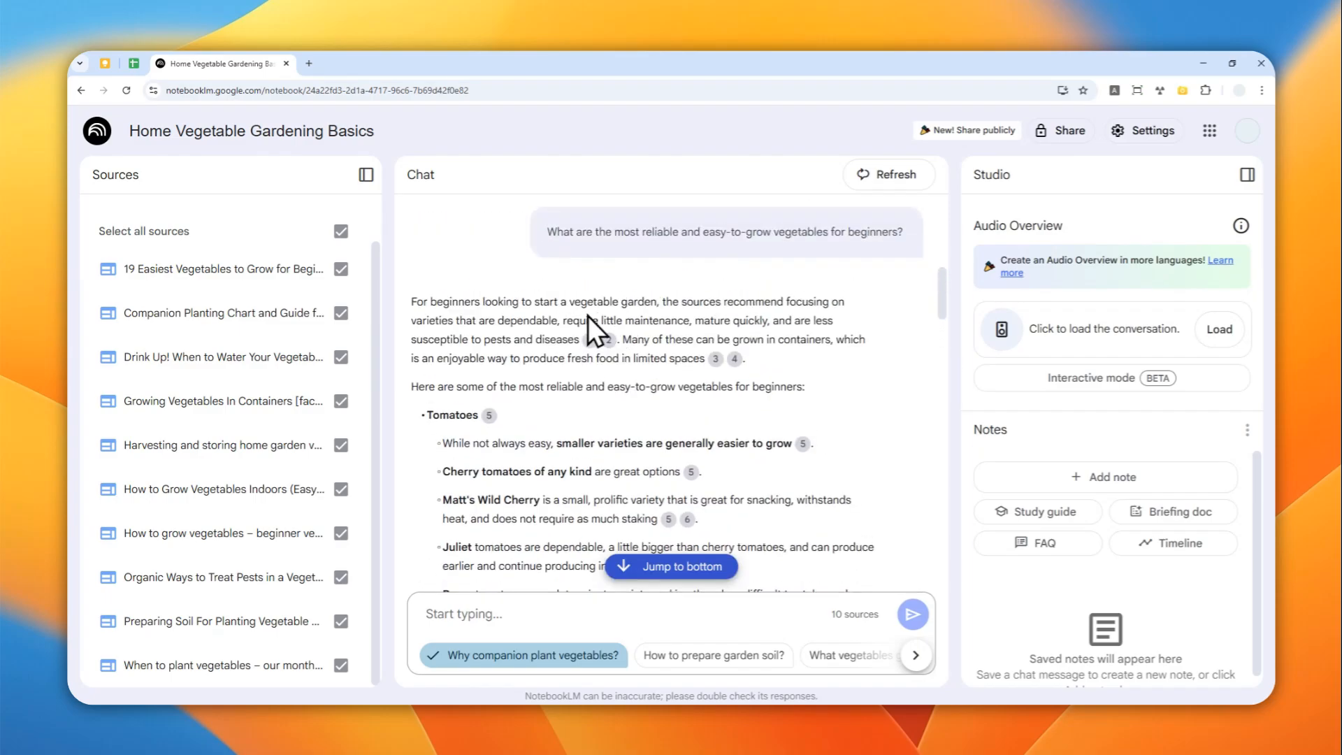
{"action": "scroll", "scroll_direction": "down", "scroll_amount": 3}
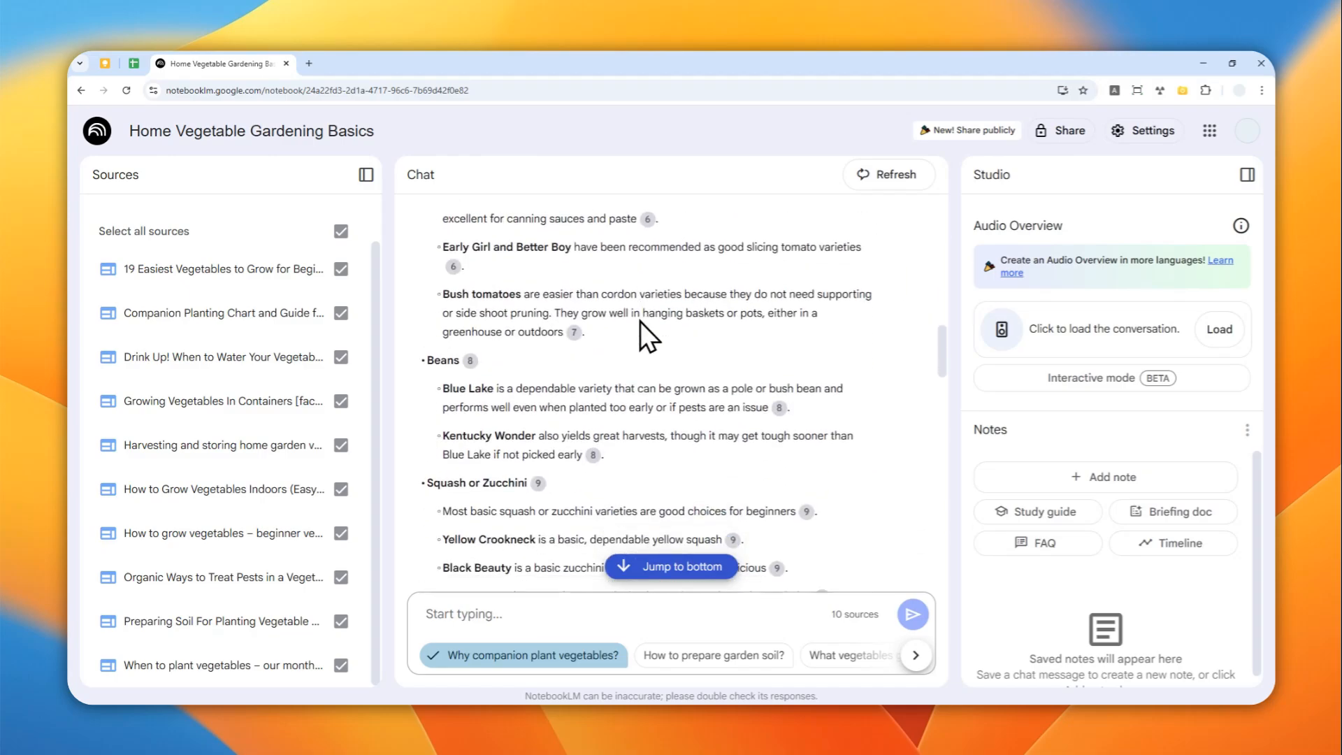
{"action": "scroll", "scroll_direction": "down", "scroll_amount": 3}
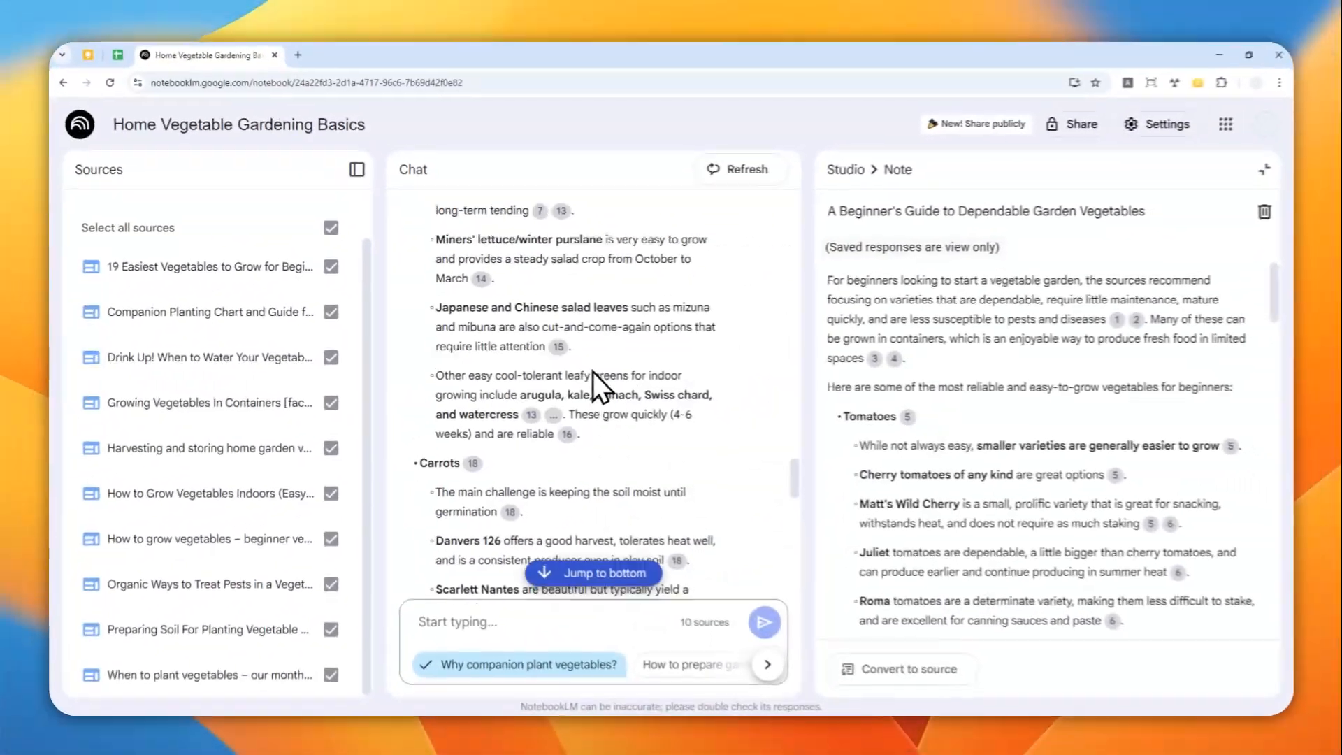
Step: Retitle the note to "What are the most reliable and easy-to-grow vegetables for beginners?" by copying the chat question
{"action": "scroll", "scroll_direction": "down", "scroll_amount": 3}
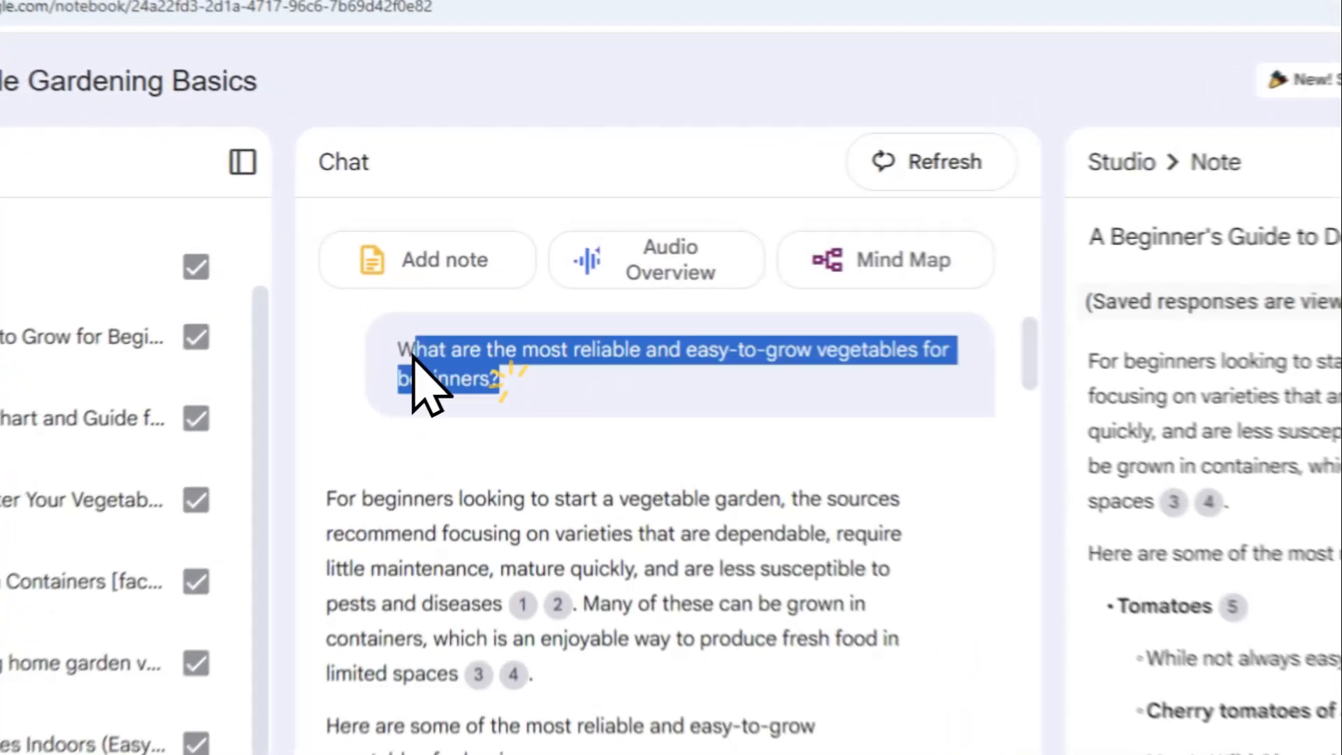
{"action": "right_click", "coordinate": [433, 381]}
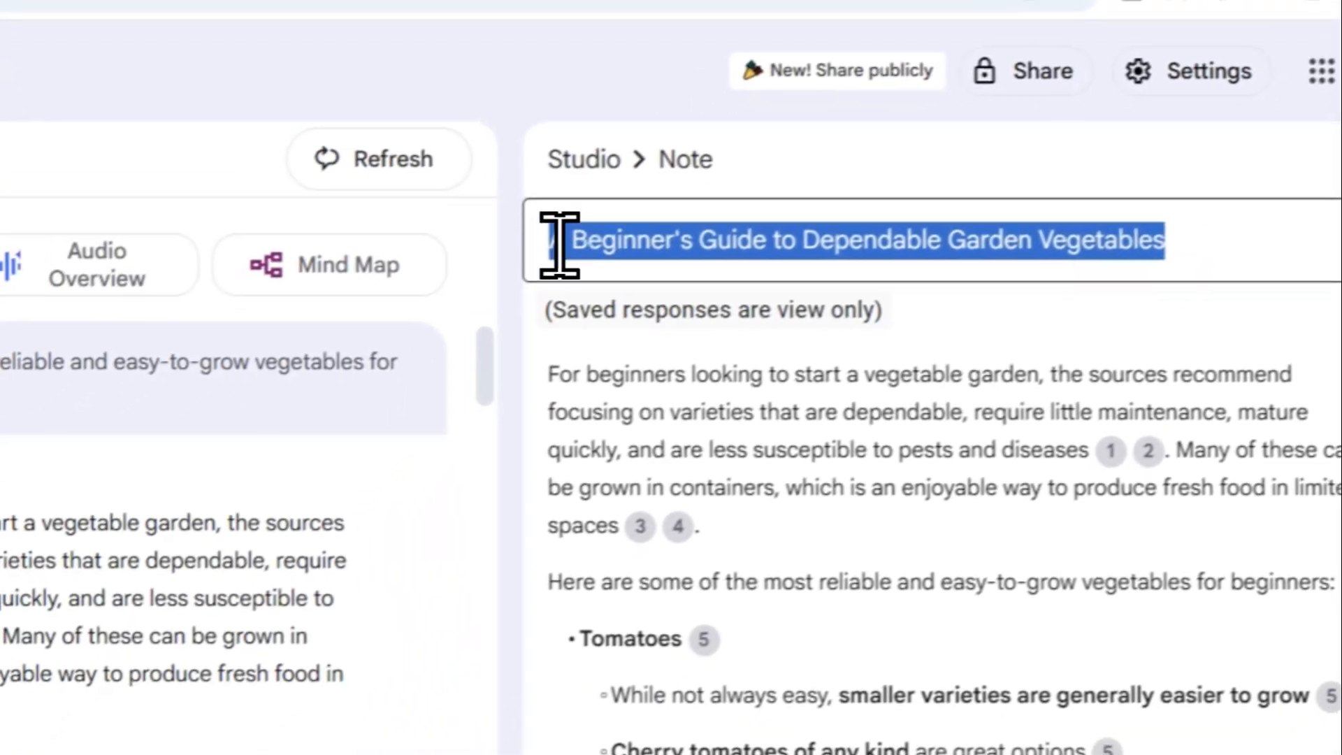
{"action": "right_click", "coordinate": [747, 245]}
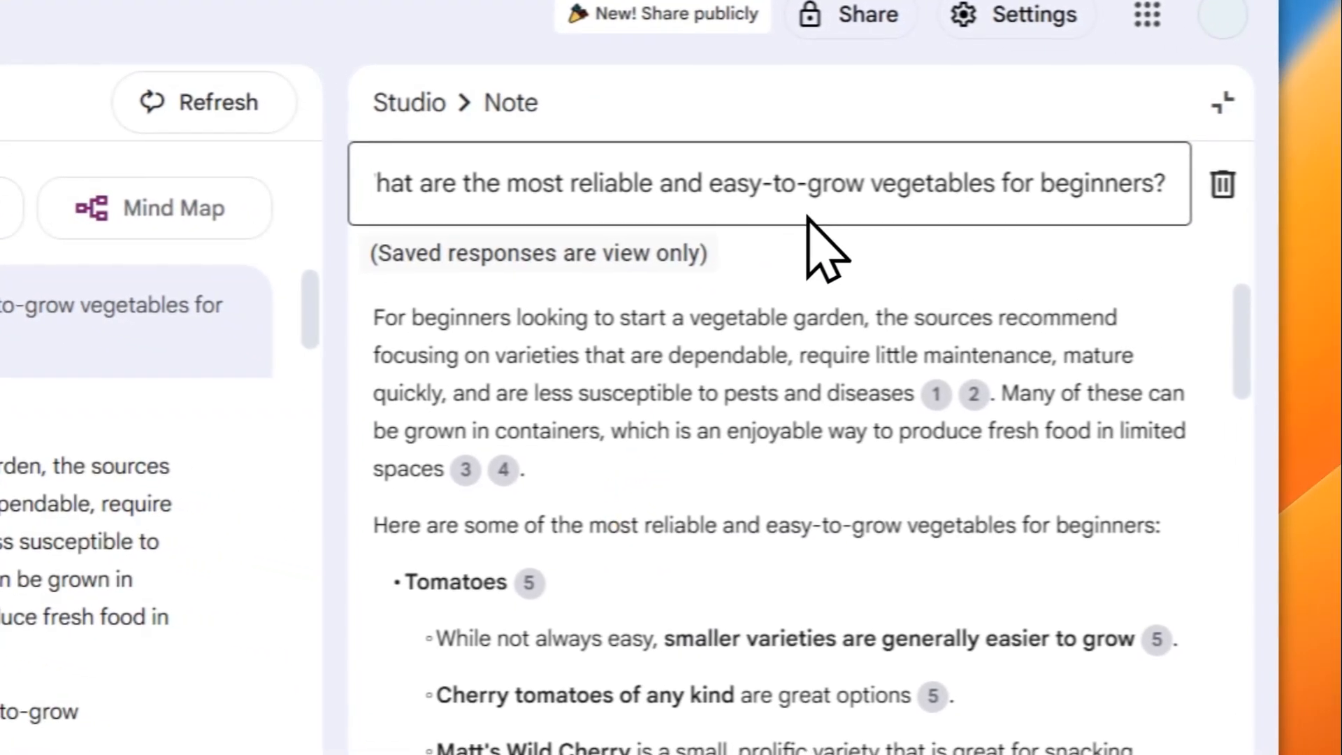
{"action": "scroll", "scroll_direction": "down", "scroll_amount": 3}
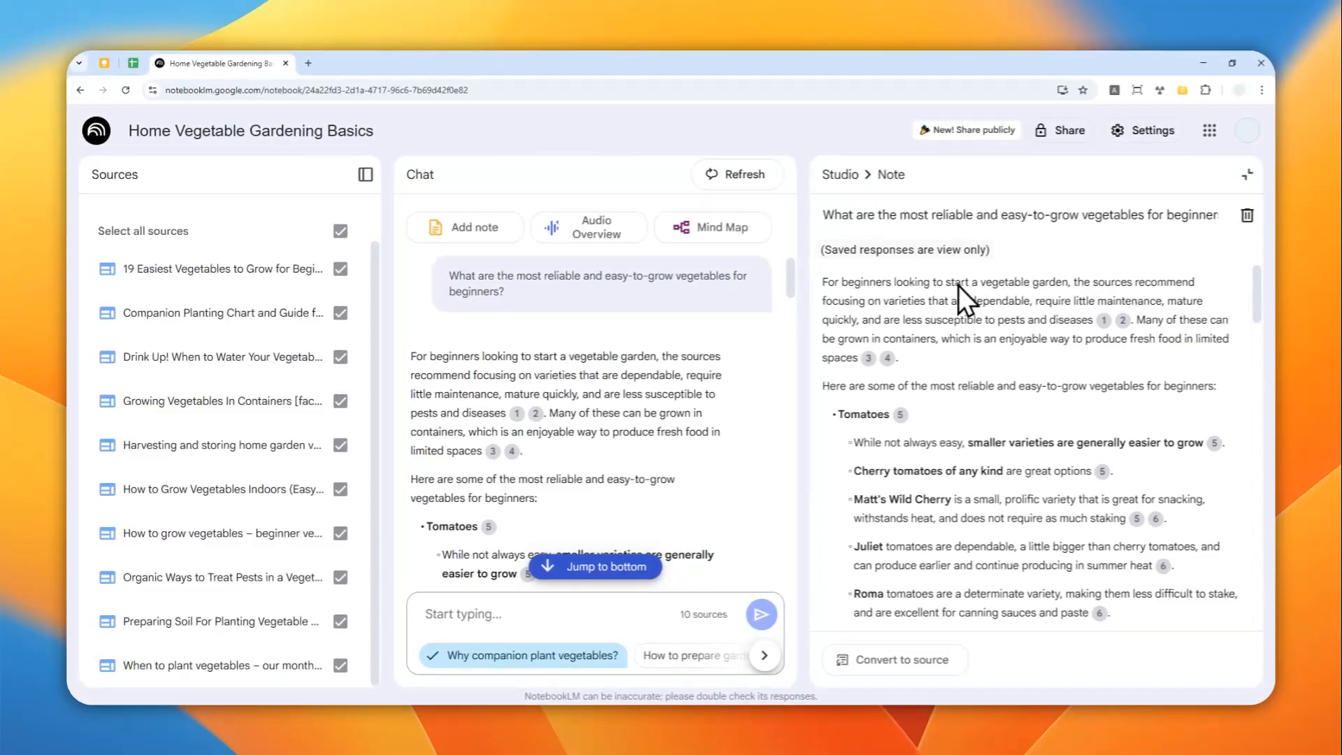
{"action": "mouse_move", "coordinate": [1135, 445]}
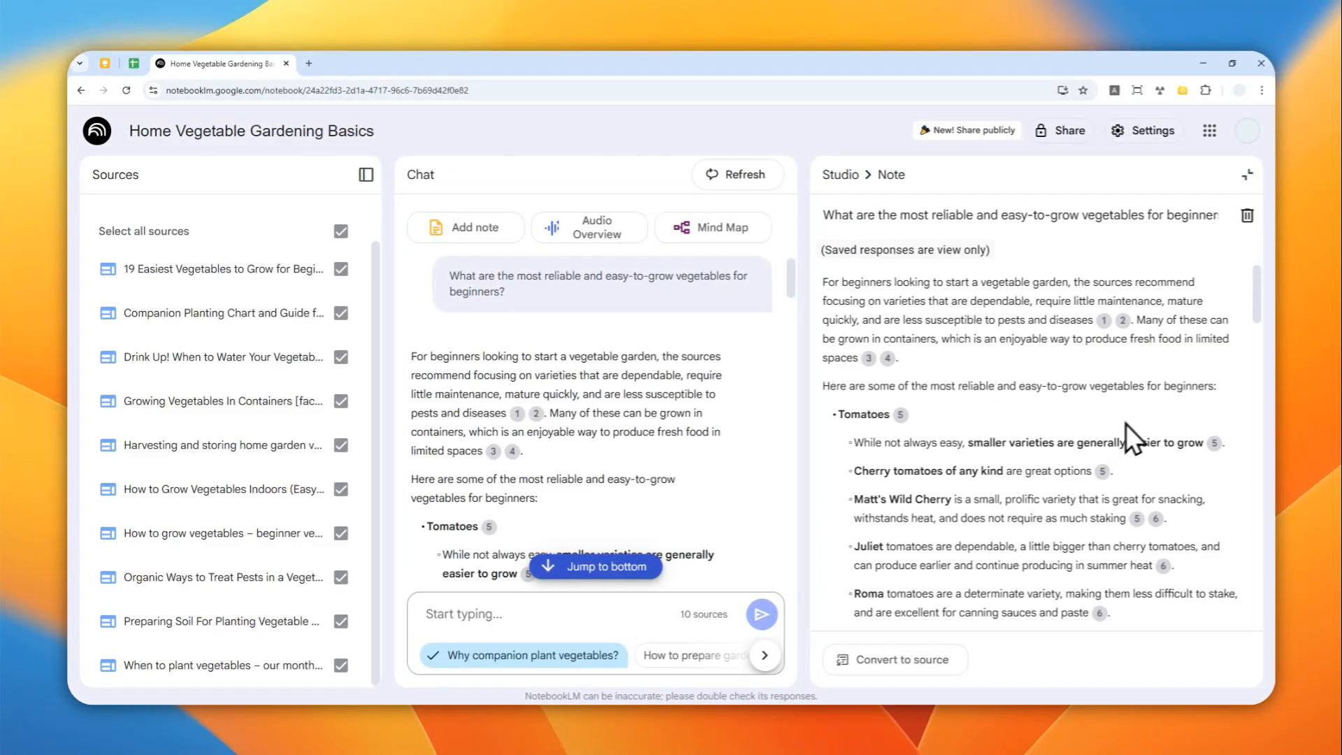
{"action": "mouse_move", "coordinate": [1005, 298]}
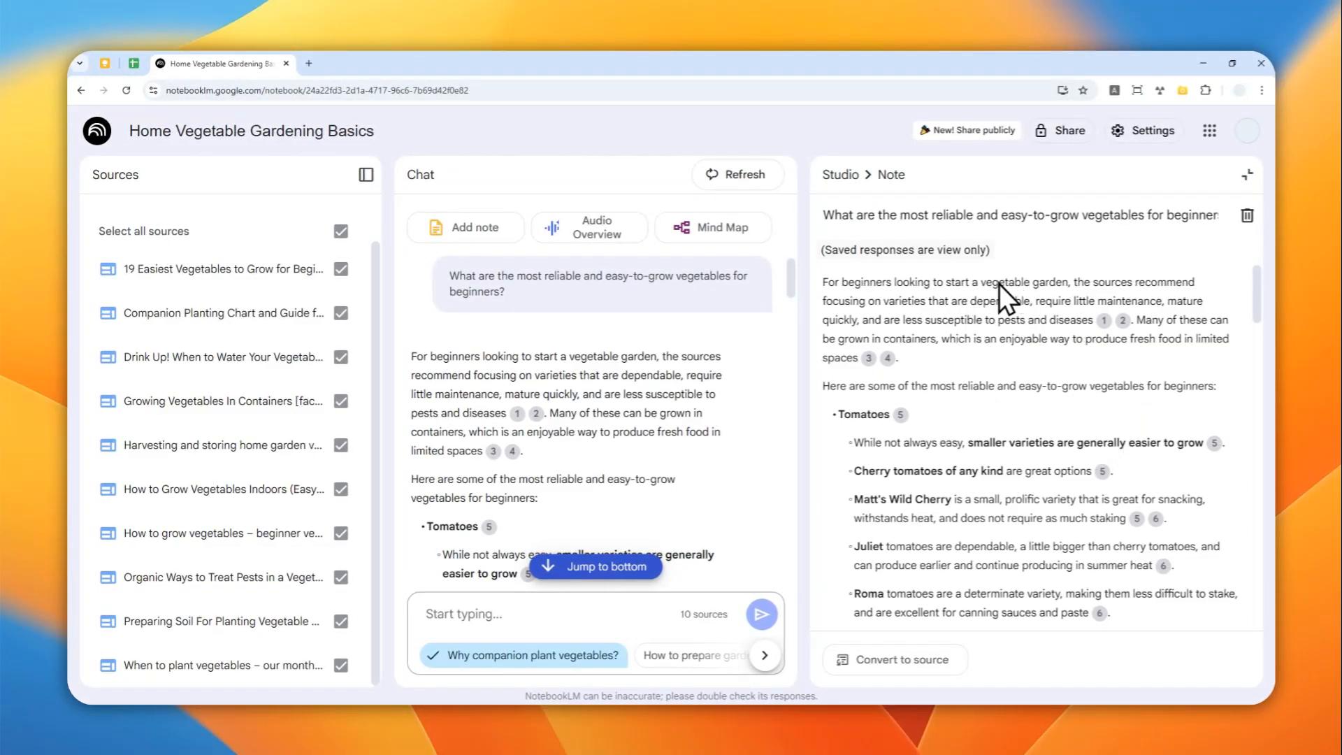
{"action": "mouse_move", "coordinate": [963, 308]}
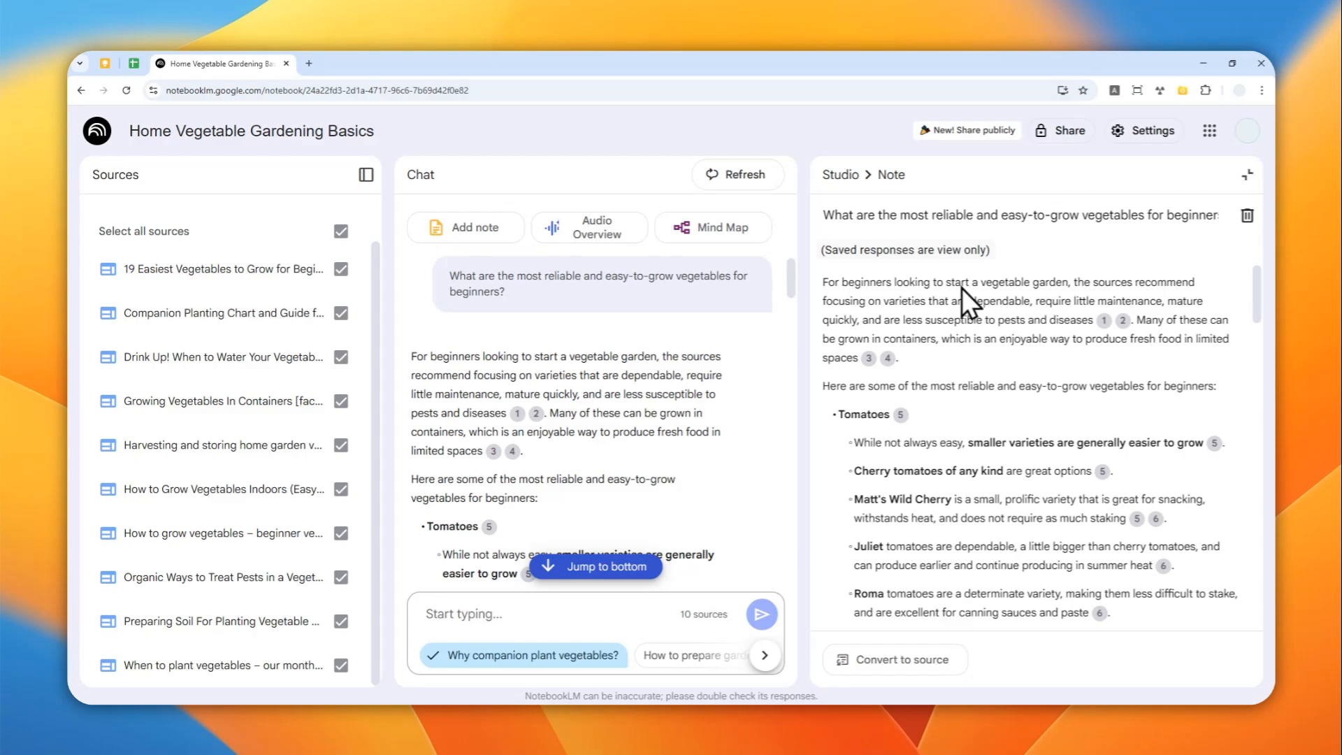
{"action": "mouse_move", "coordinate": [746, 435]}
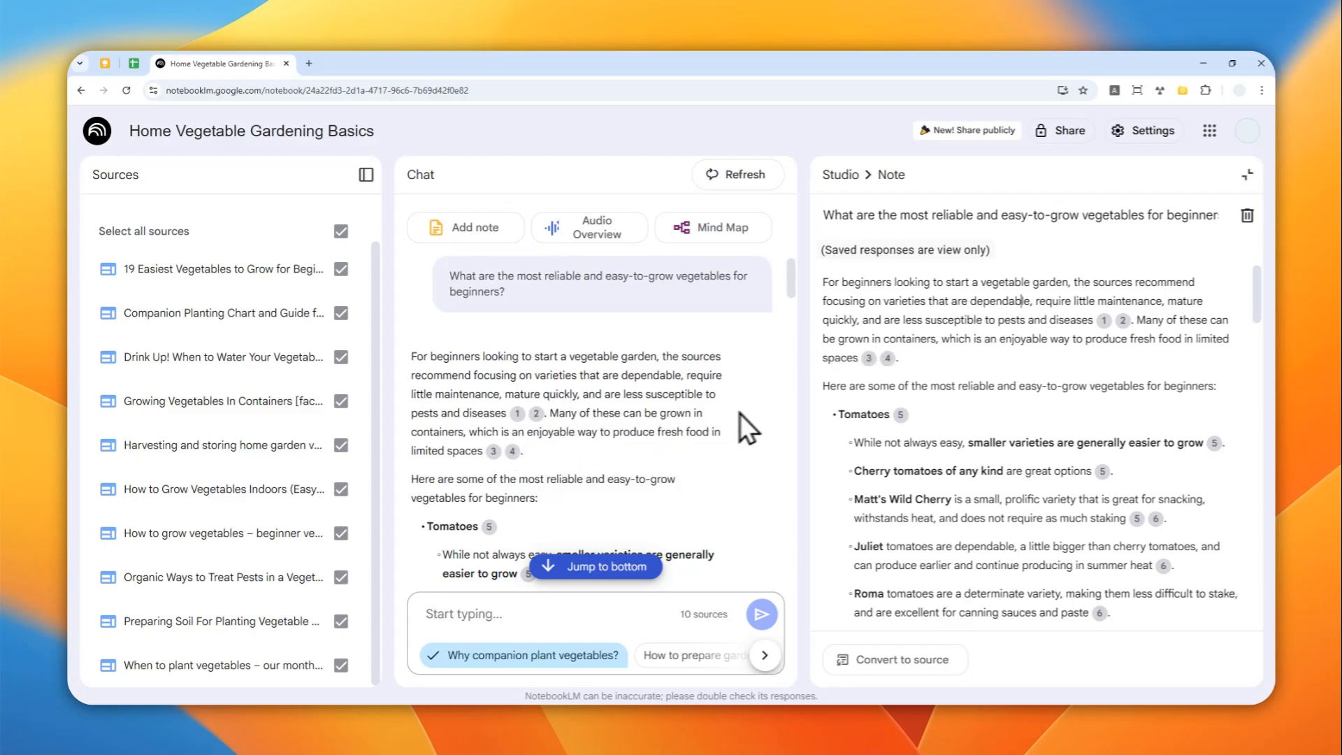
{"action": "mouse_move", "coordinate": [1015, 374]}
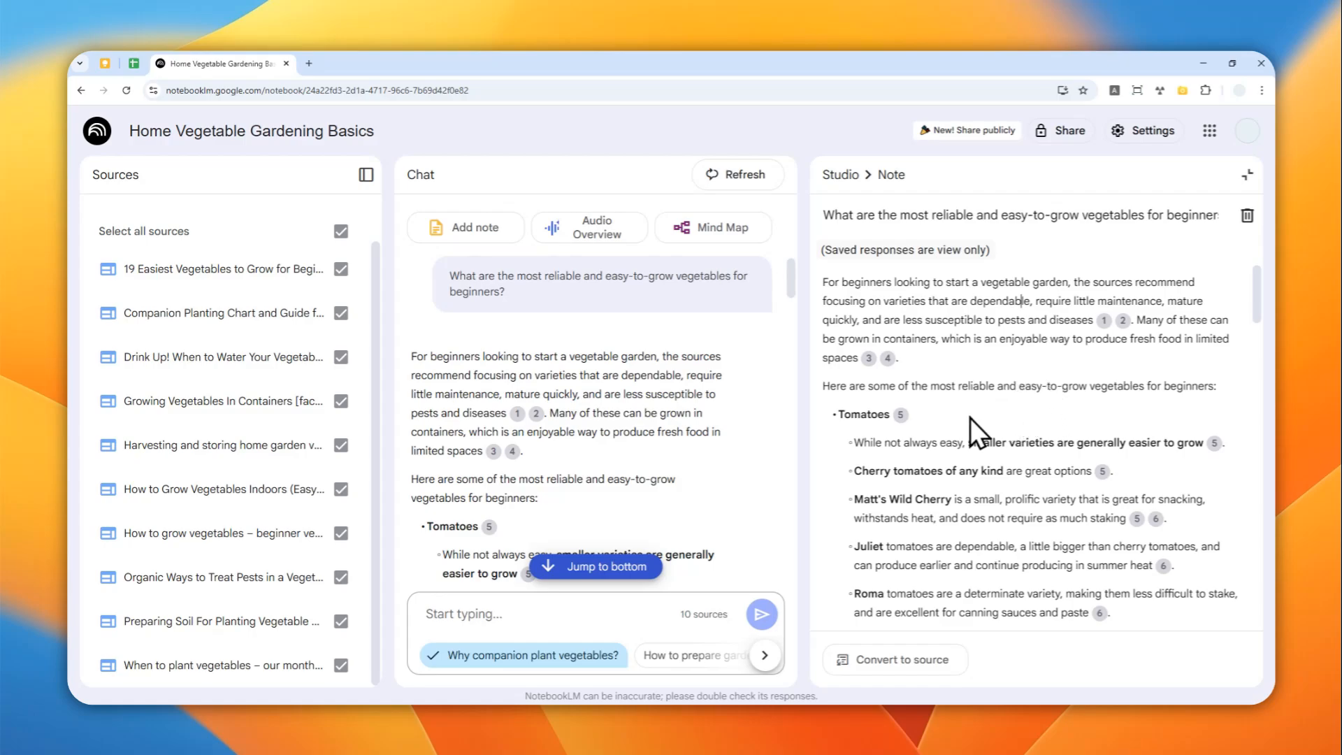
{"action": "mouse_move", "coordinate": [841, 249]}
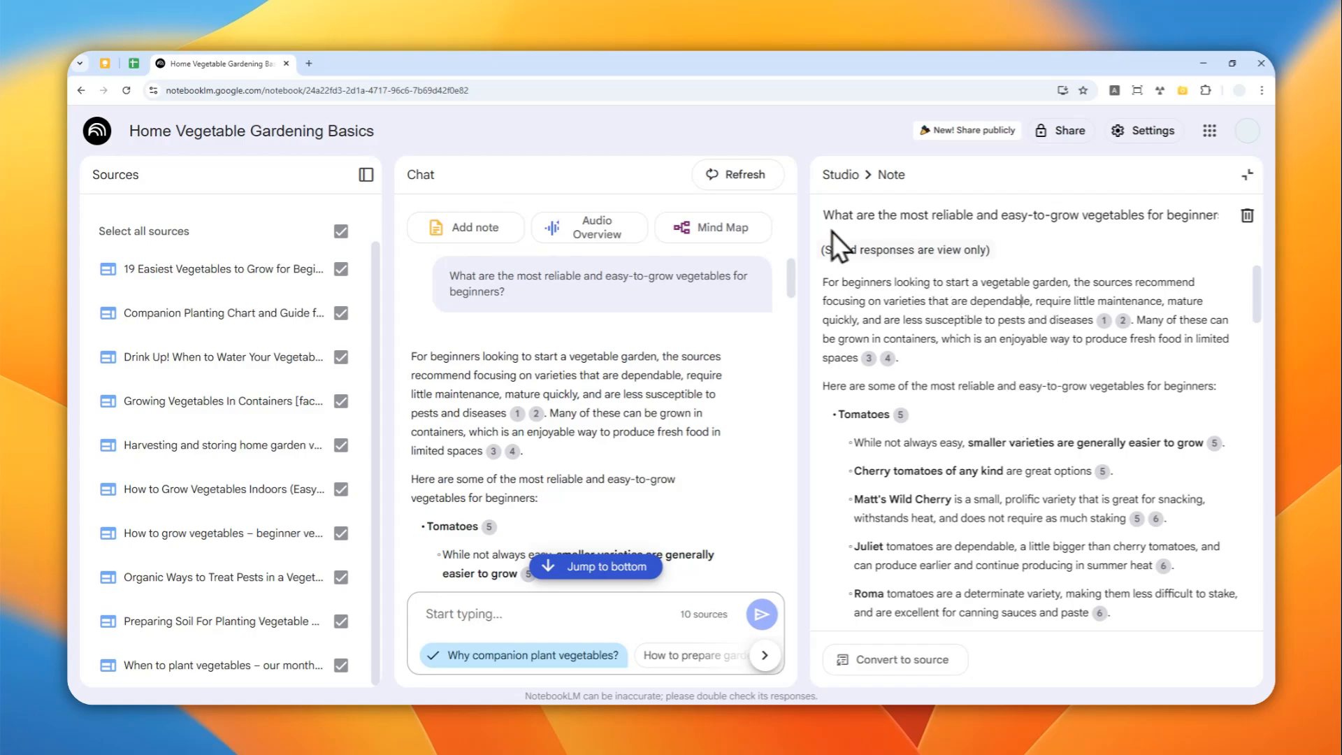
{"action": "mouse_move", "coordinate": [976, 571]}
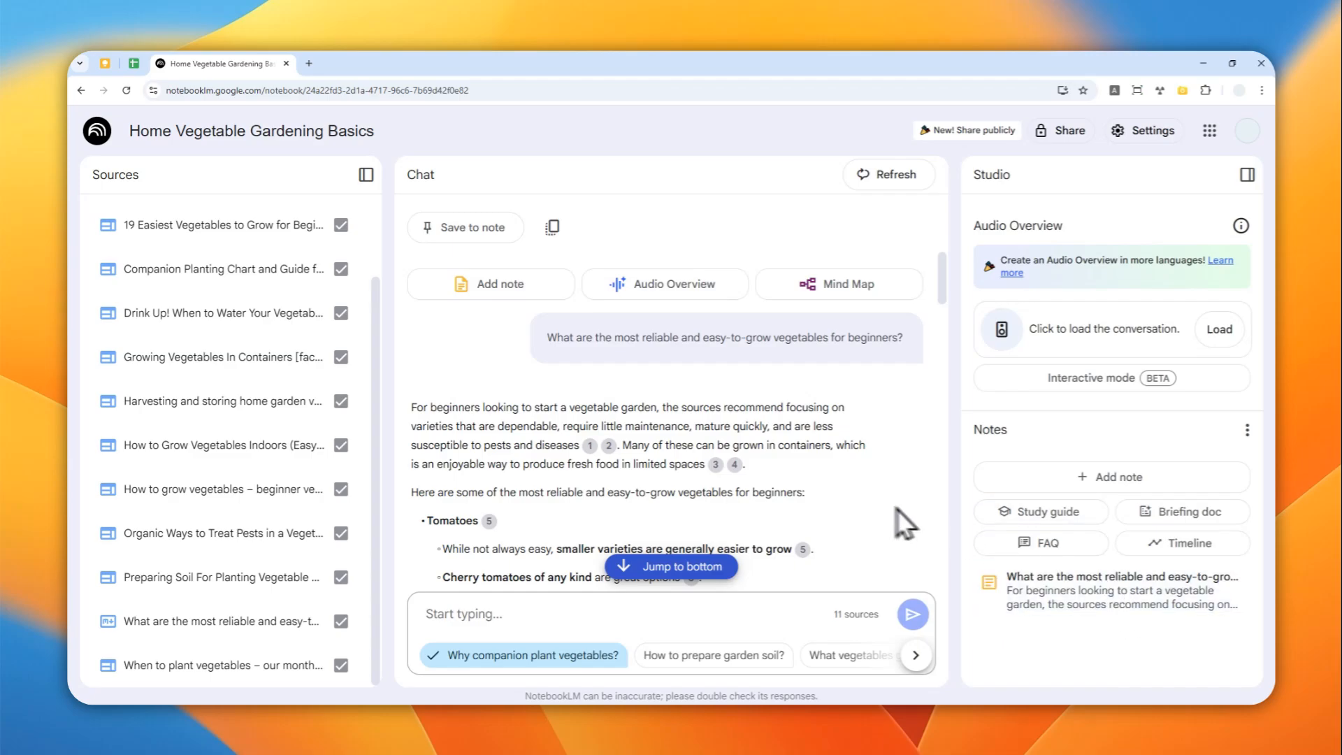
{"action": "mouse_move", "coordinate": [372, 586]}
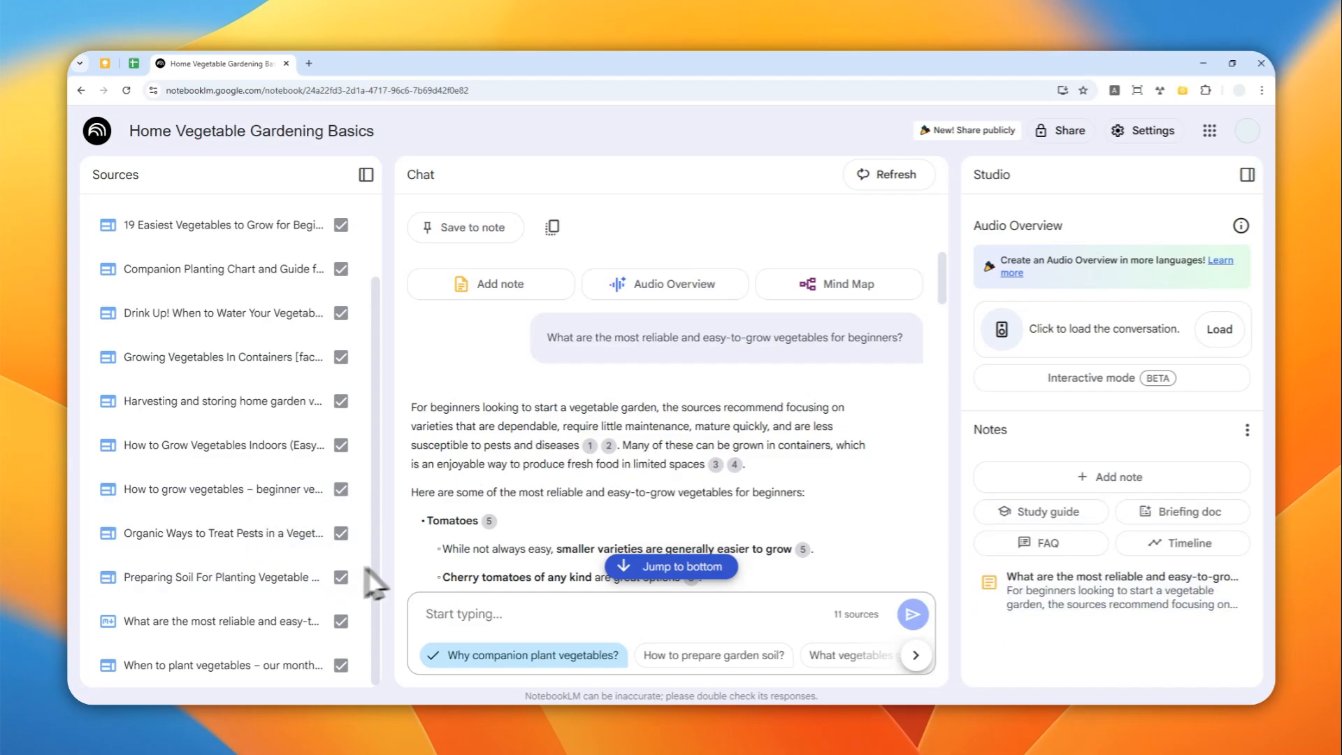
{"action": "mouse_move", "coordinate": [1205, 366]}
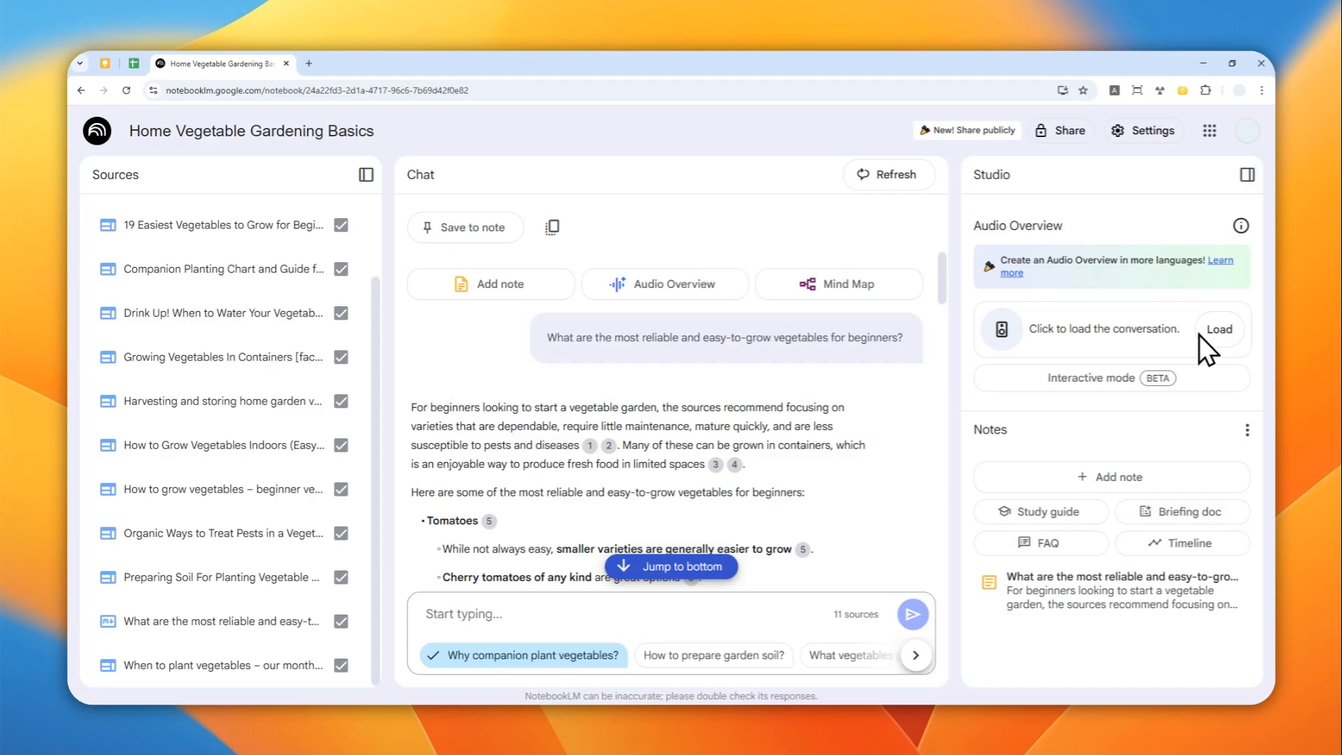
{"action": "mouse_move", "coordinate": [752, 428]}
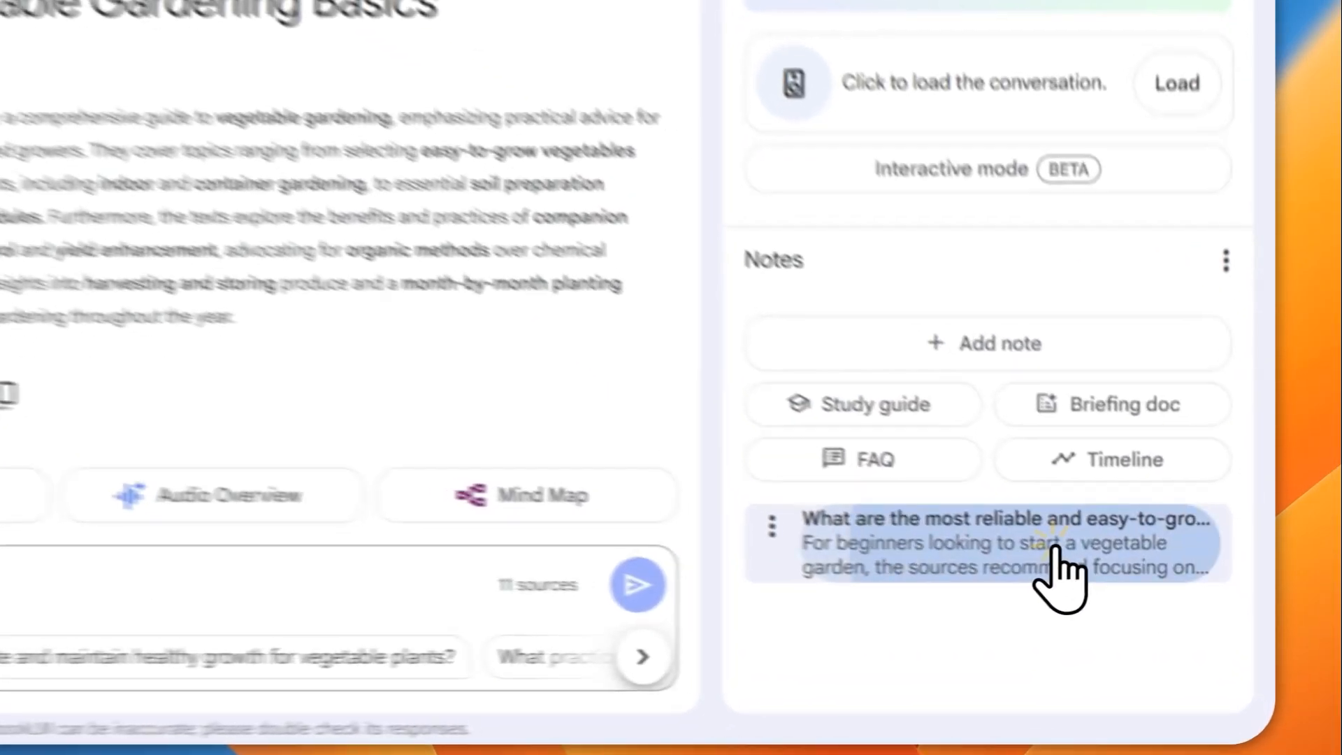
Step: Reopen the saved beginner-vegetables note from the Notes list and review its view-only content
{"action": "left_click", "coordinate": [969, 543]}
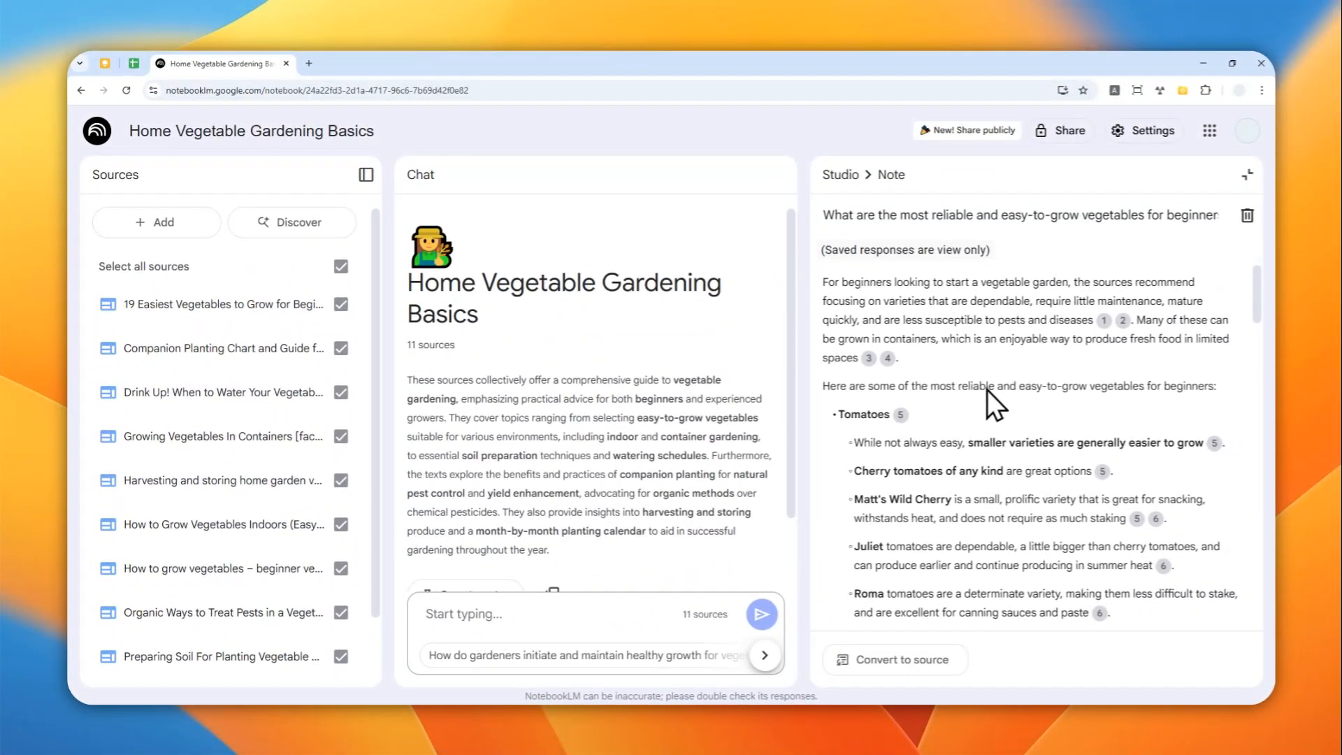
{"action": "mouse_move", "coordinate": [687, 333]}
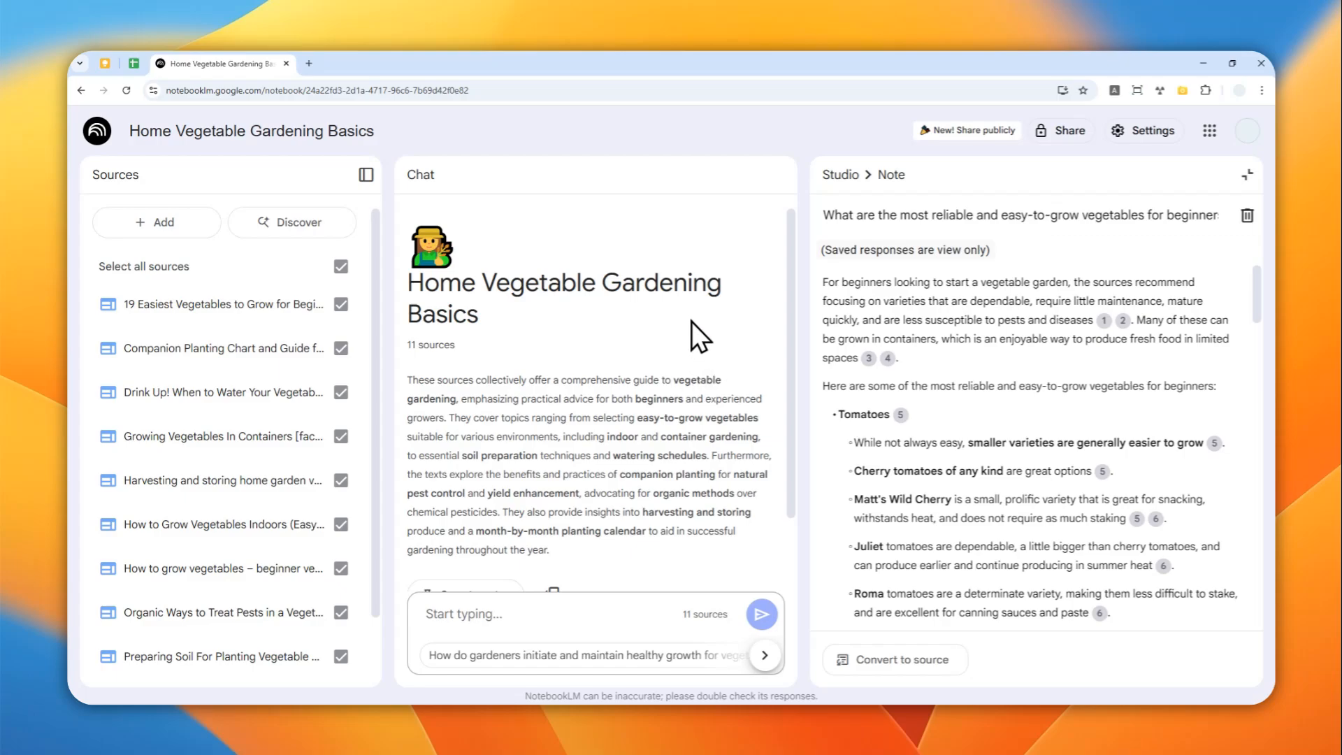
{"action": "mouse_move", "coordinate": [780, 401]}
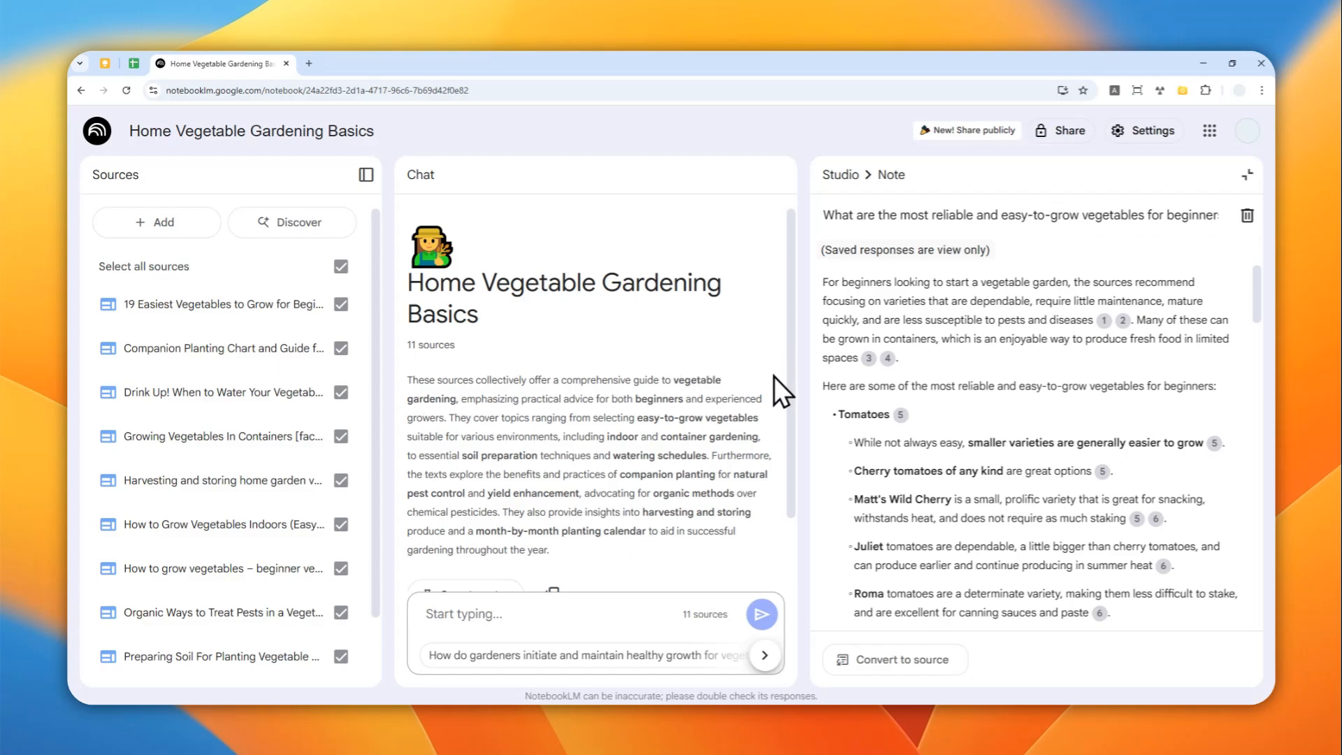
{"action": "scroll", "scroll_direction": "down", "scroll_amount": 3}
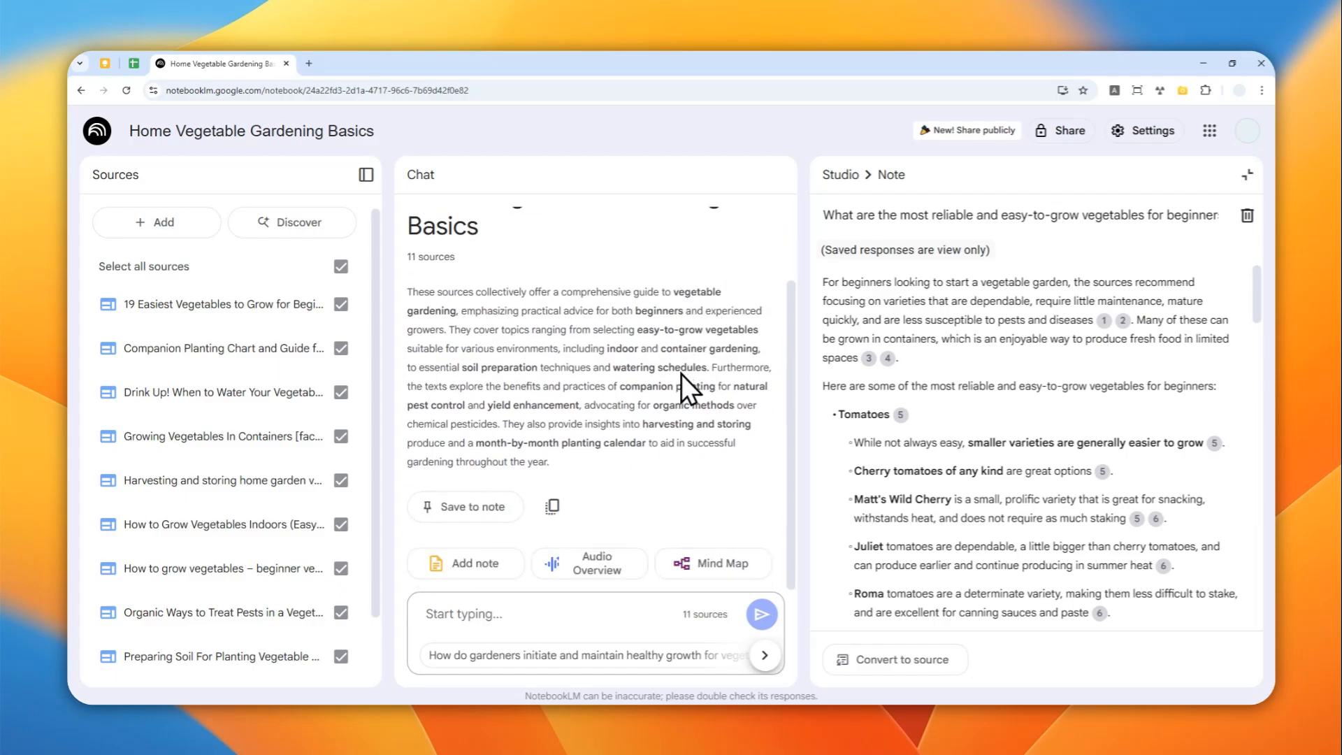
{"action": "mouse_move", "coordinate": [699, 372]}
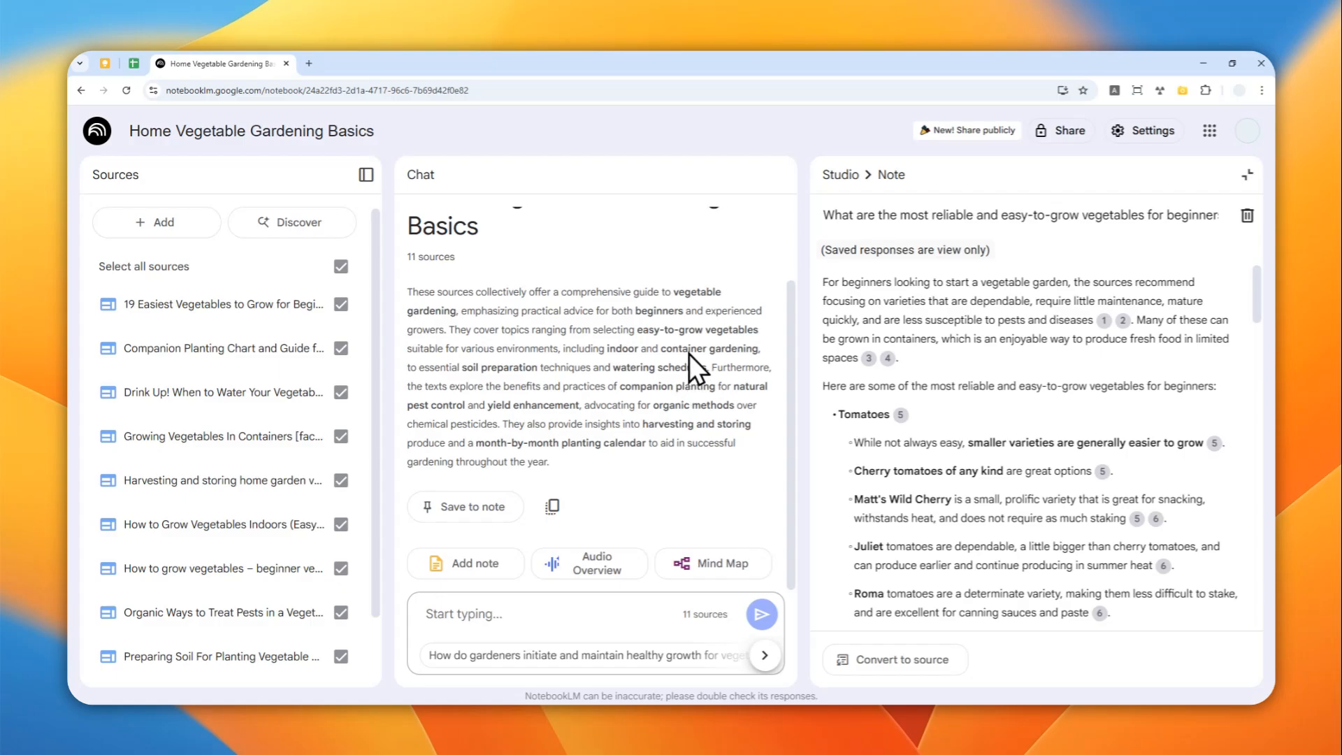
{"action": "mouse_move", "coordinate": [698, 367]}
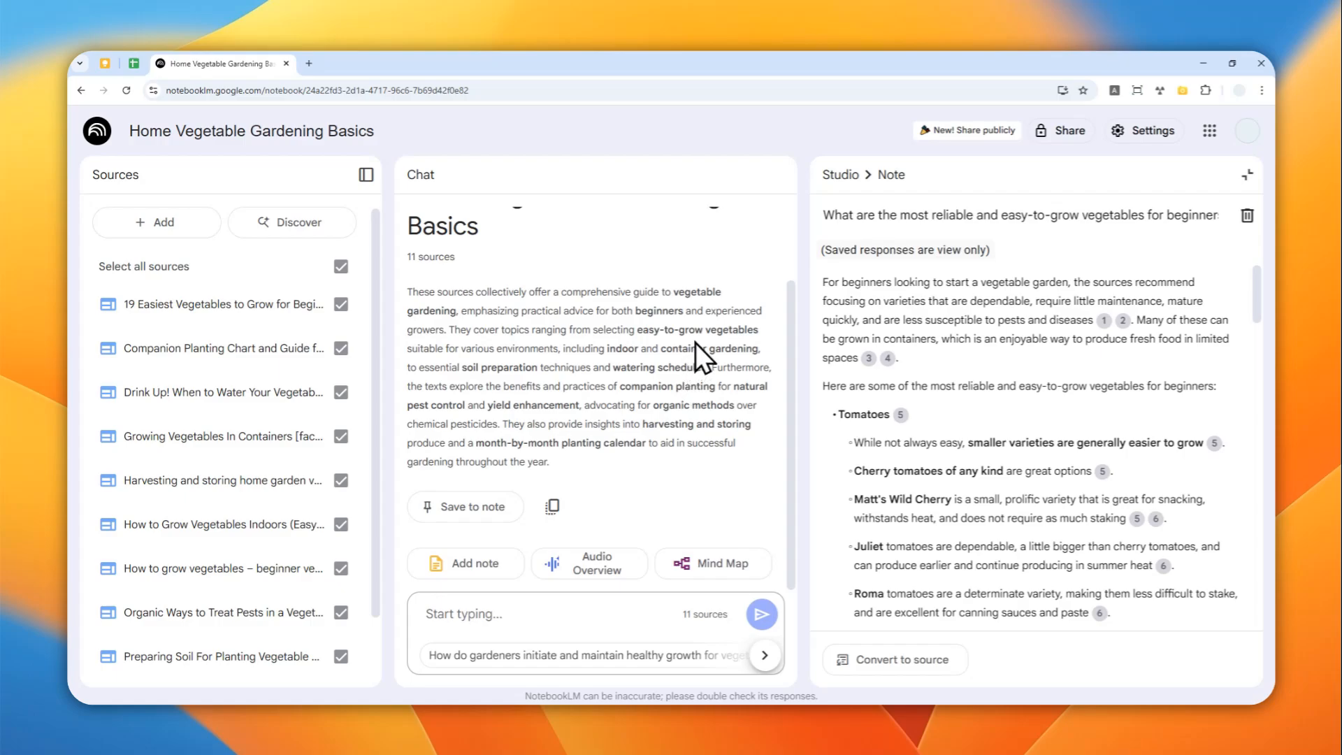
{"action": "mouse_move", "coordinate": [644, 434]}
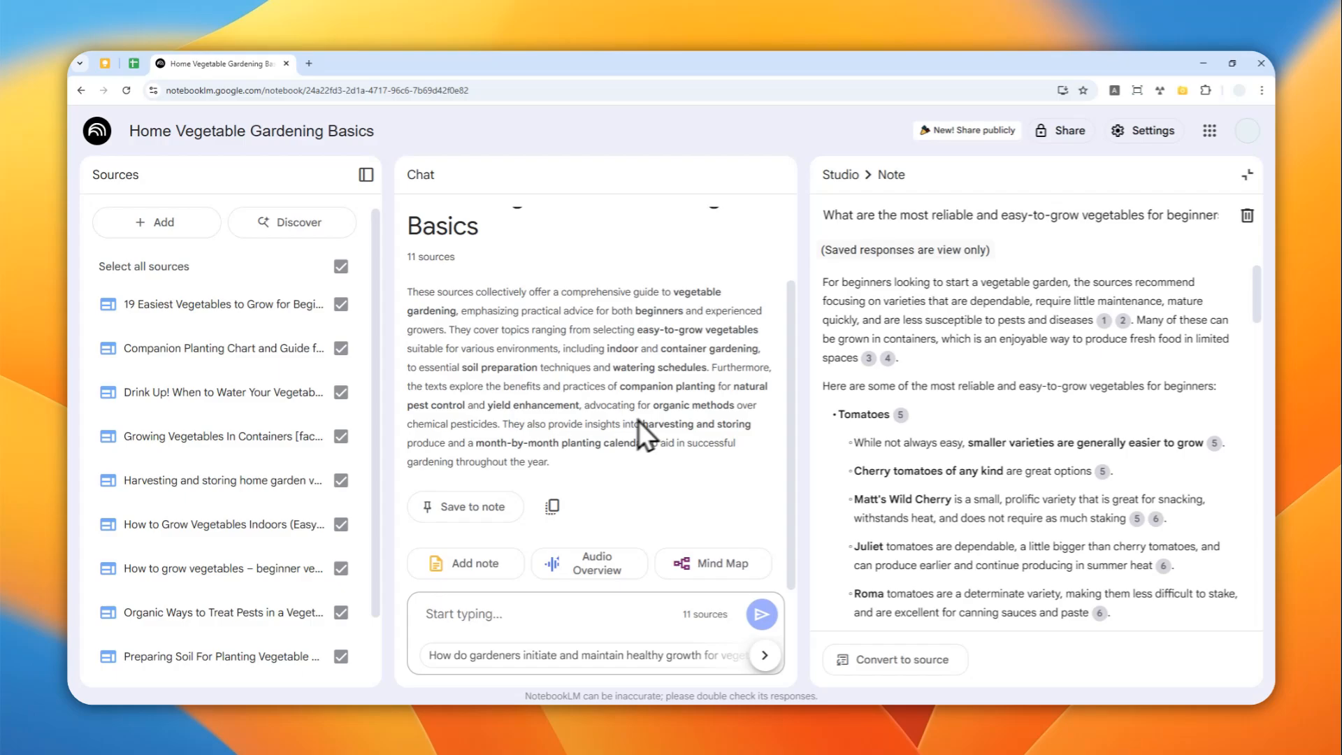
{"action": "mouse_move", "coordinate": [563, 435]}
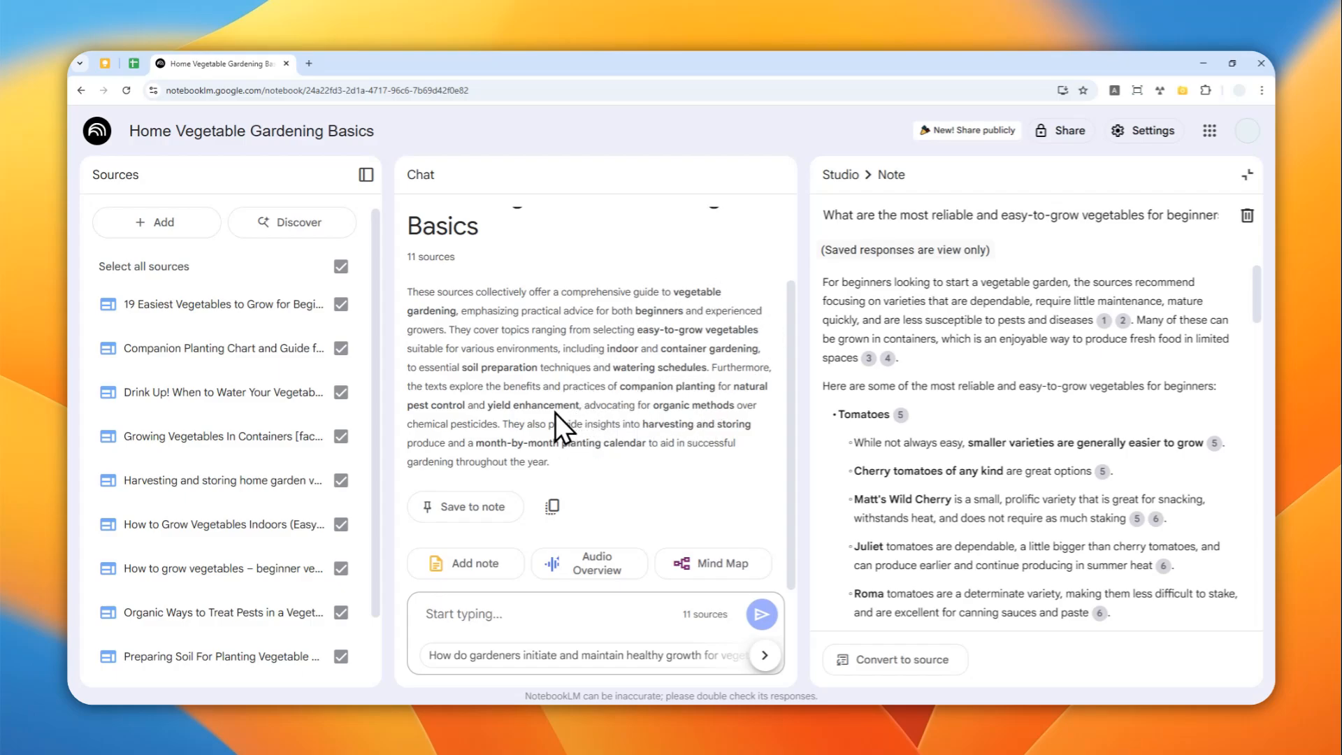
{"action": "mouse_move", "coordinate": [718, 347]}
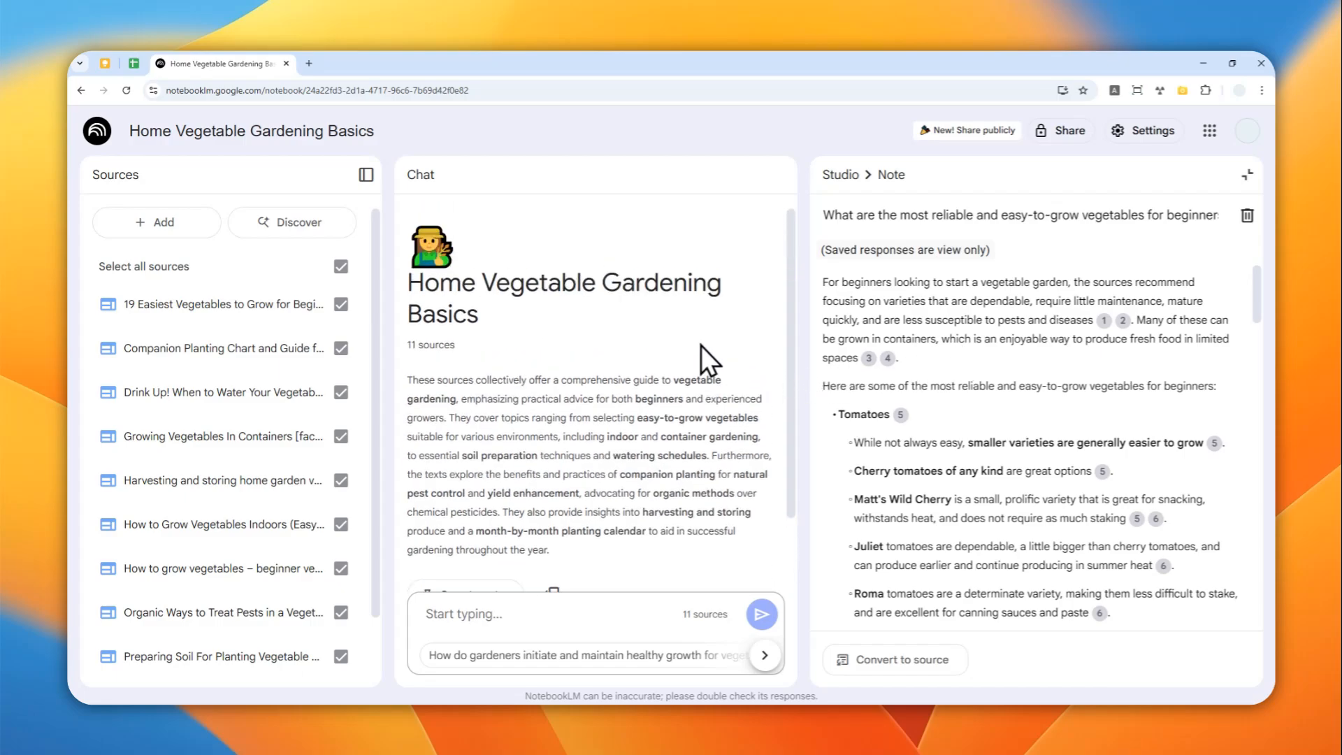
{"action": "mouse_move", "coordinate": [660, 346]}
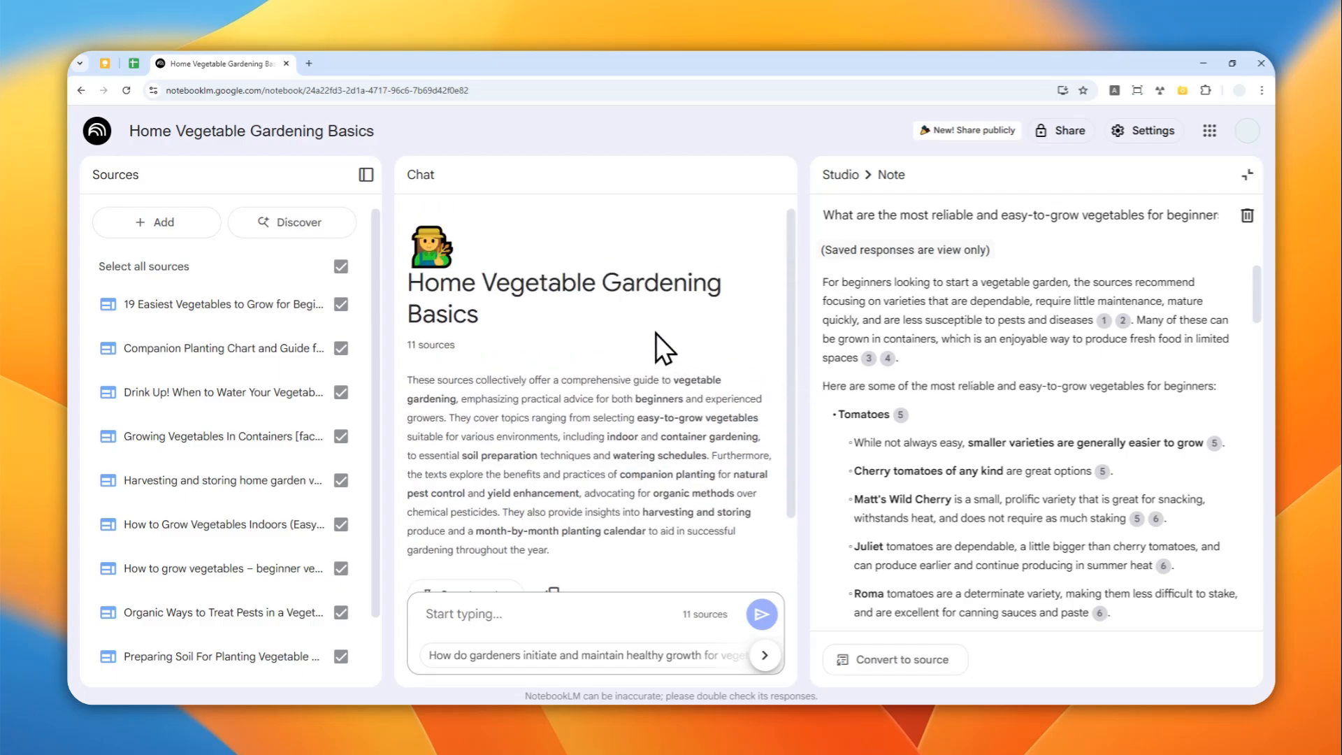